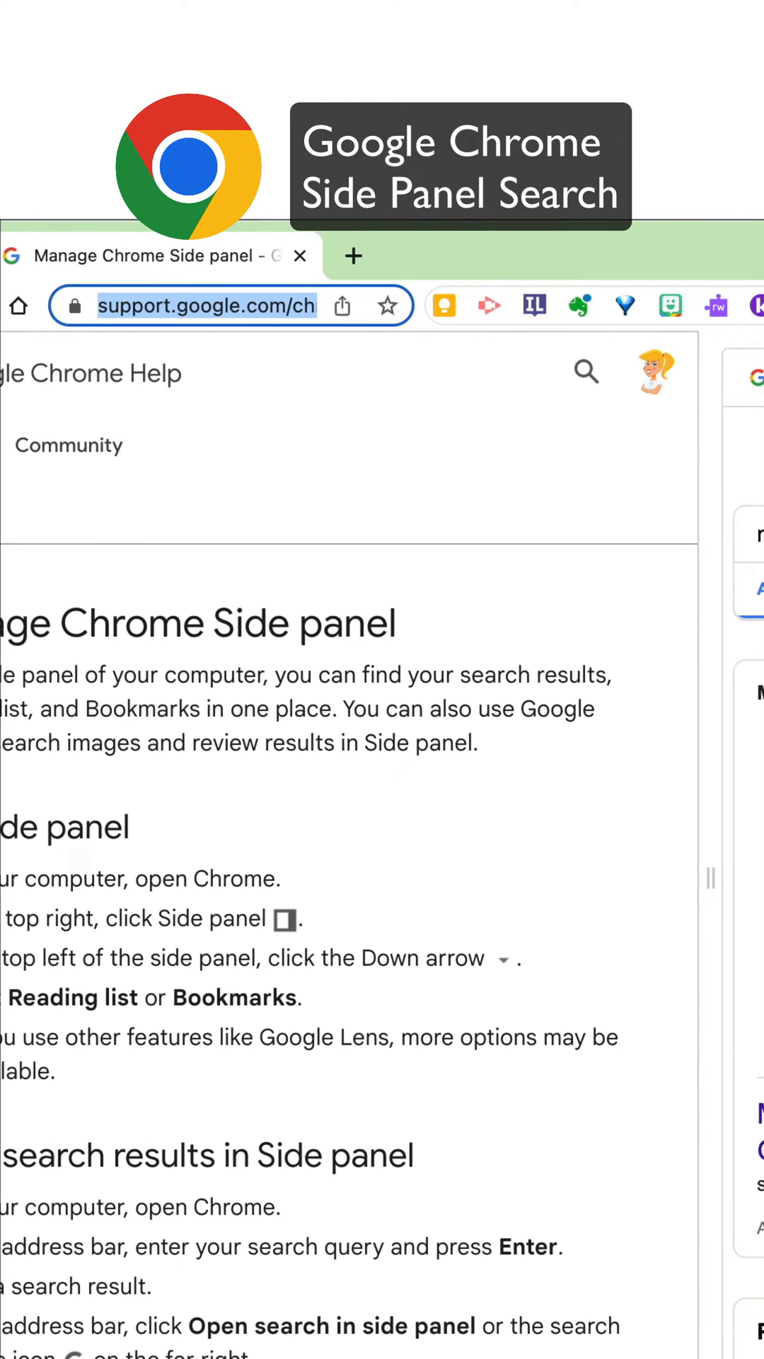
# Step: Close the side panel so the Manage Side panel help article fills the window
pyautogui.click(637, 306)
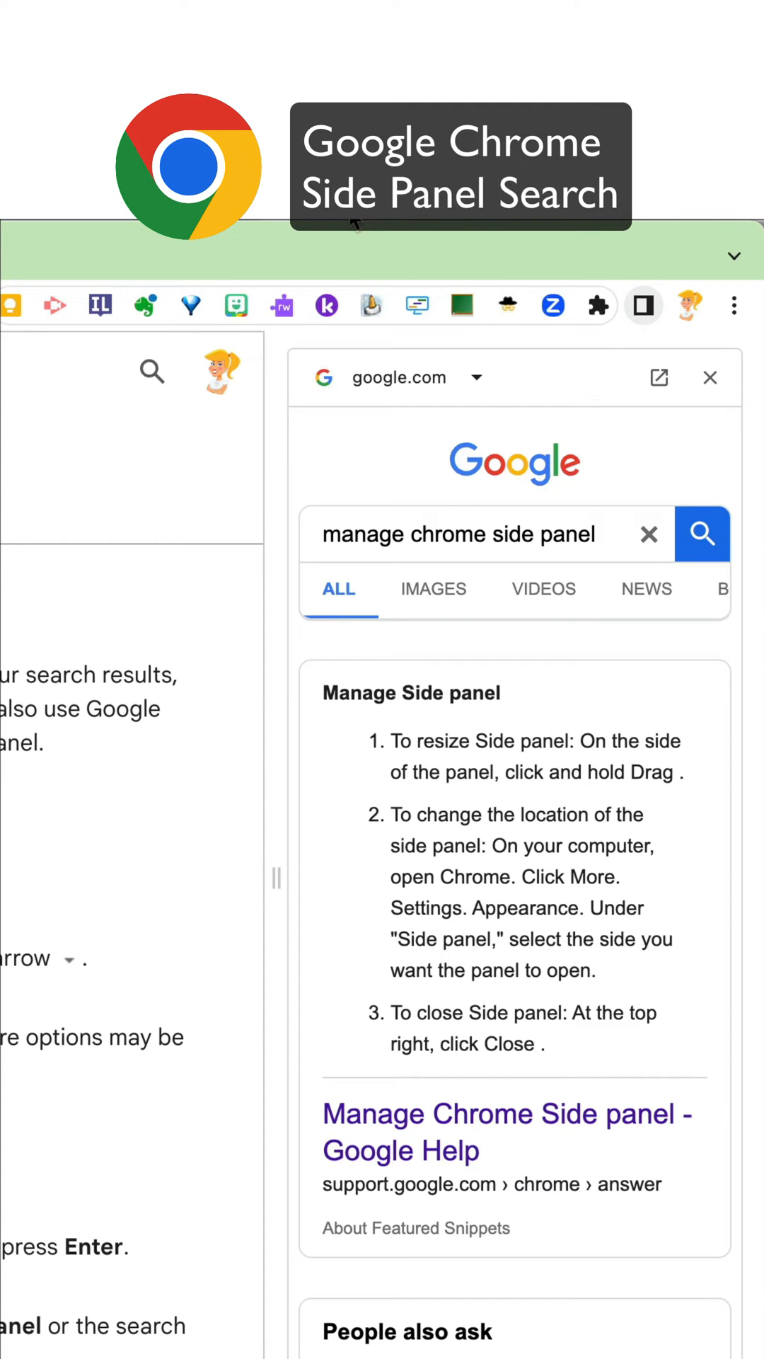
pyautogui.click(507, 1133)
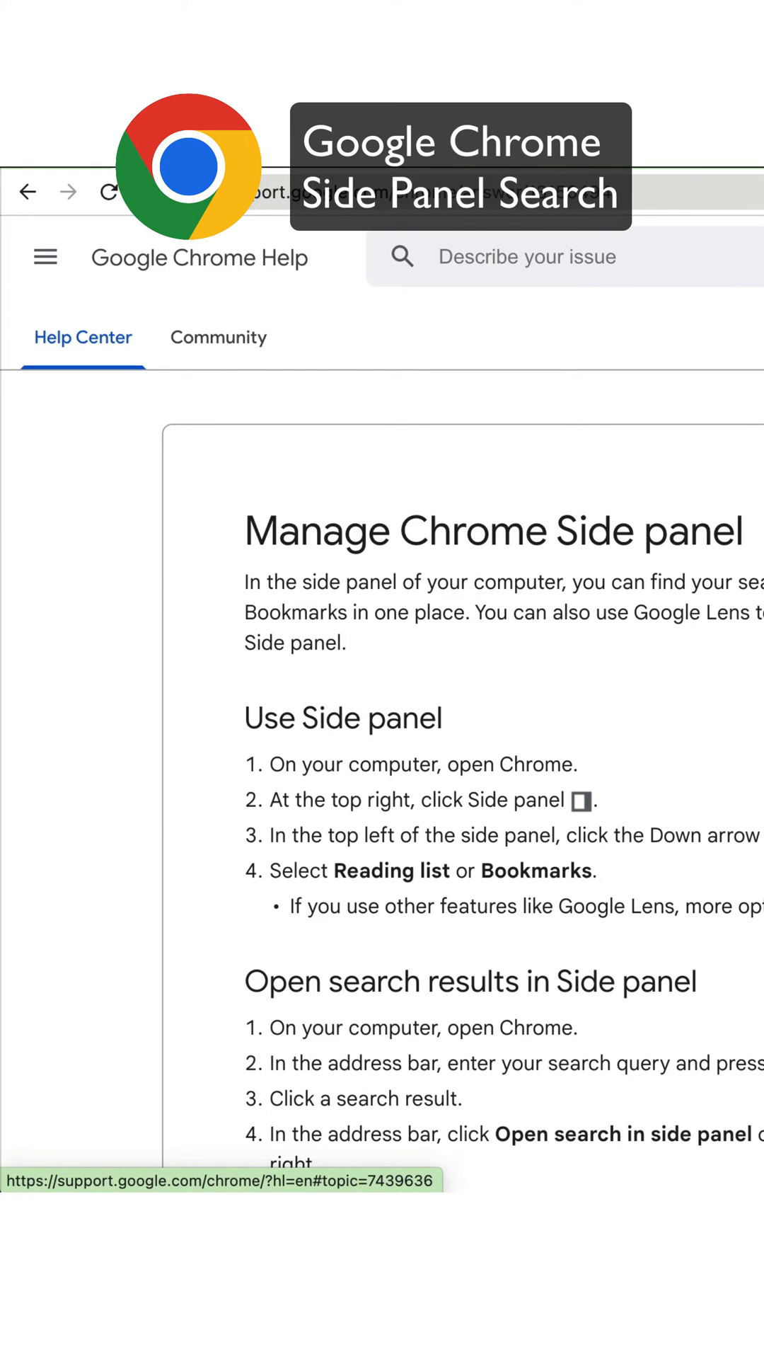
# Step: Reopen the side panel via the toolbar icon, showing Journeys with recent searches
pyautogui.click(532, 320)
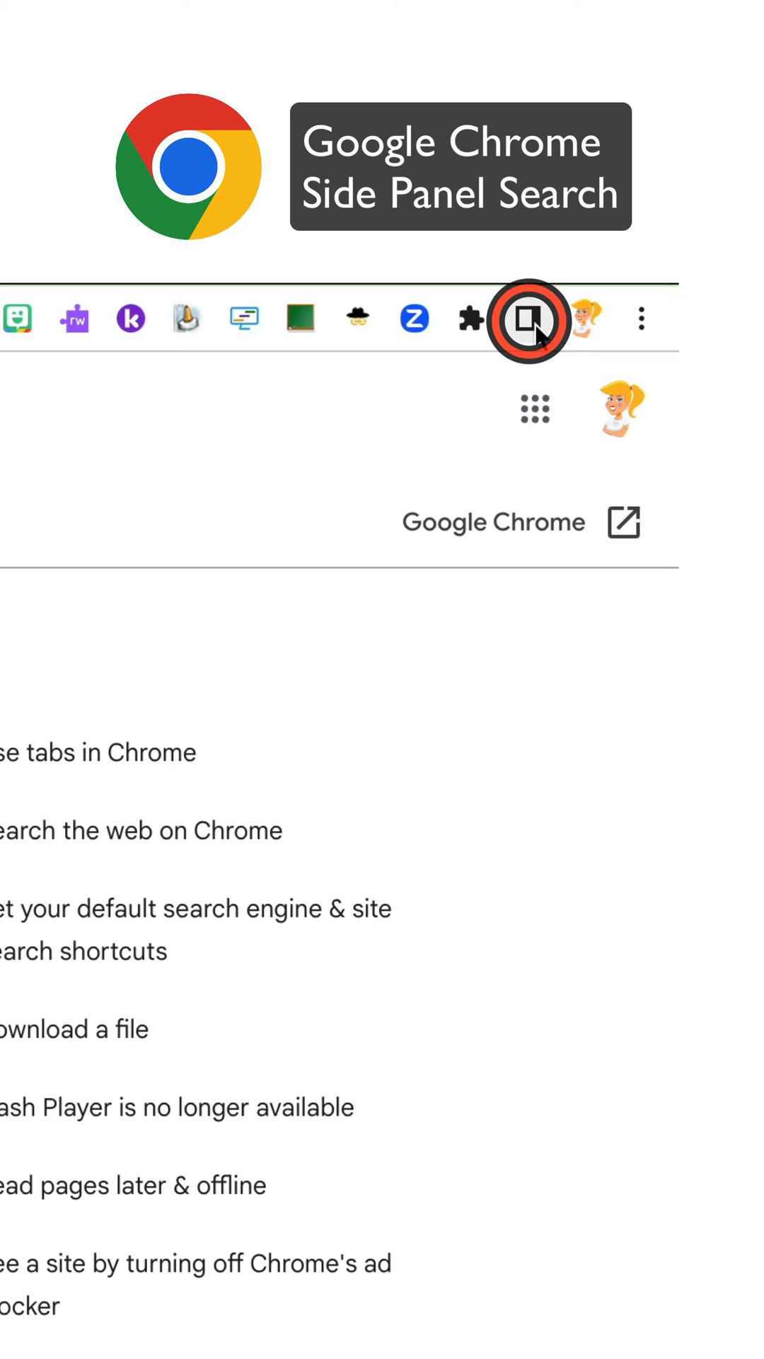
pyautogui.moveTo(588, 348)
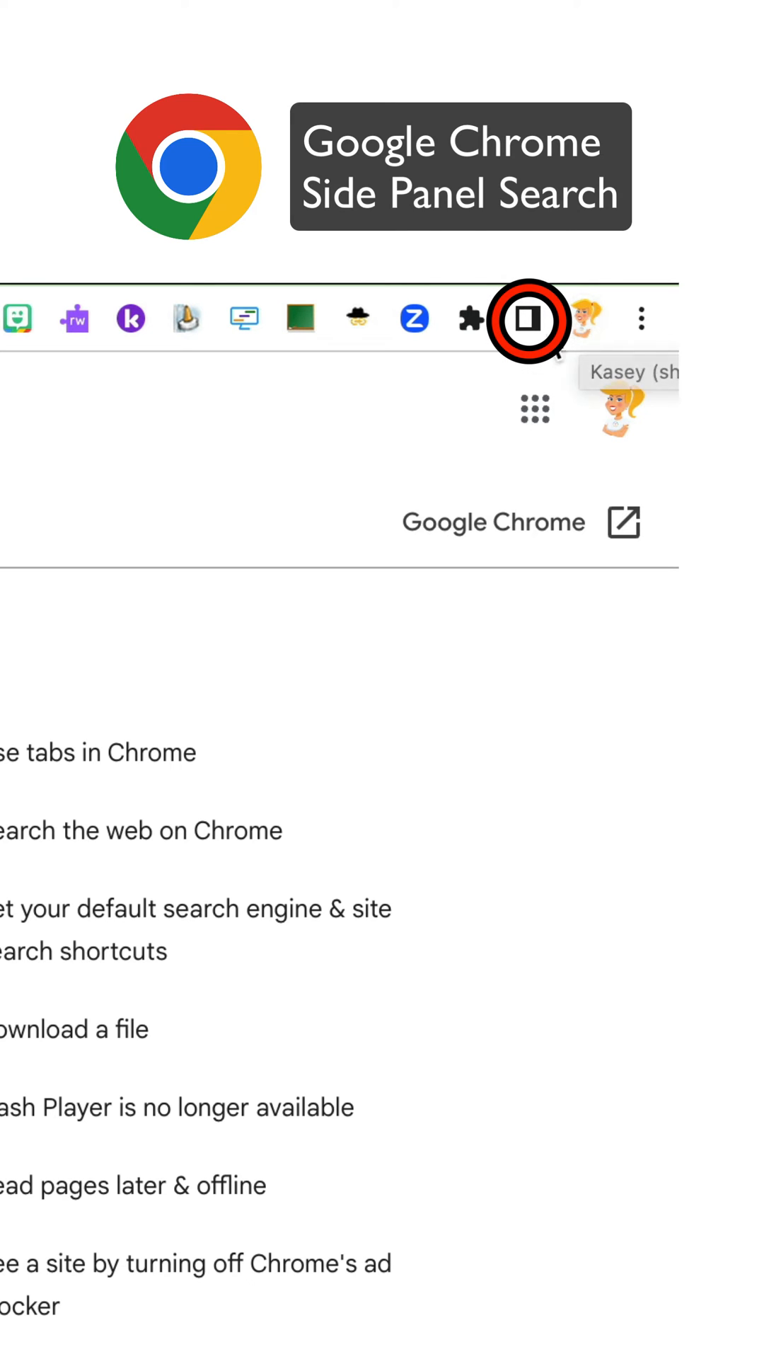
pyautogui.moveTo(580, 335)
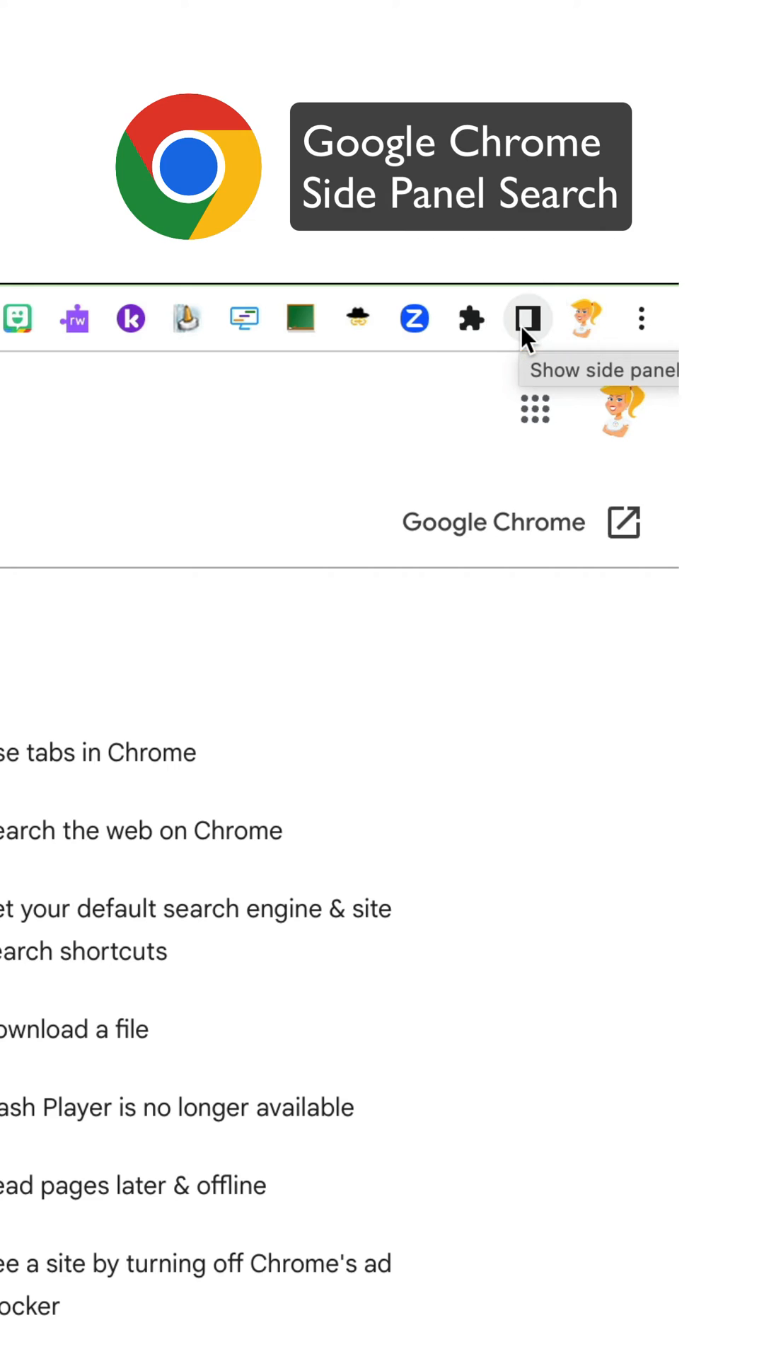
pyautogui.click(526, 318)
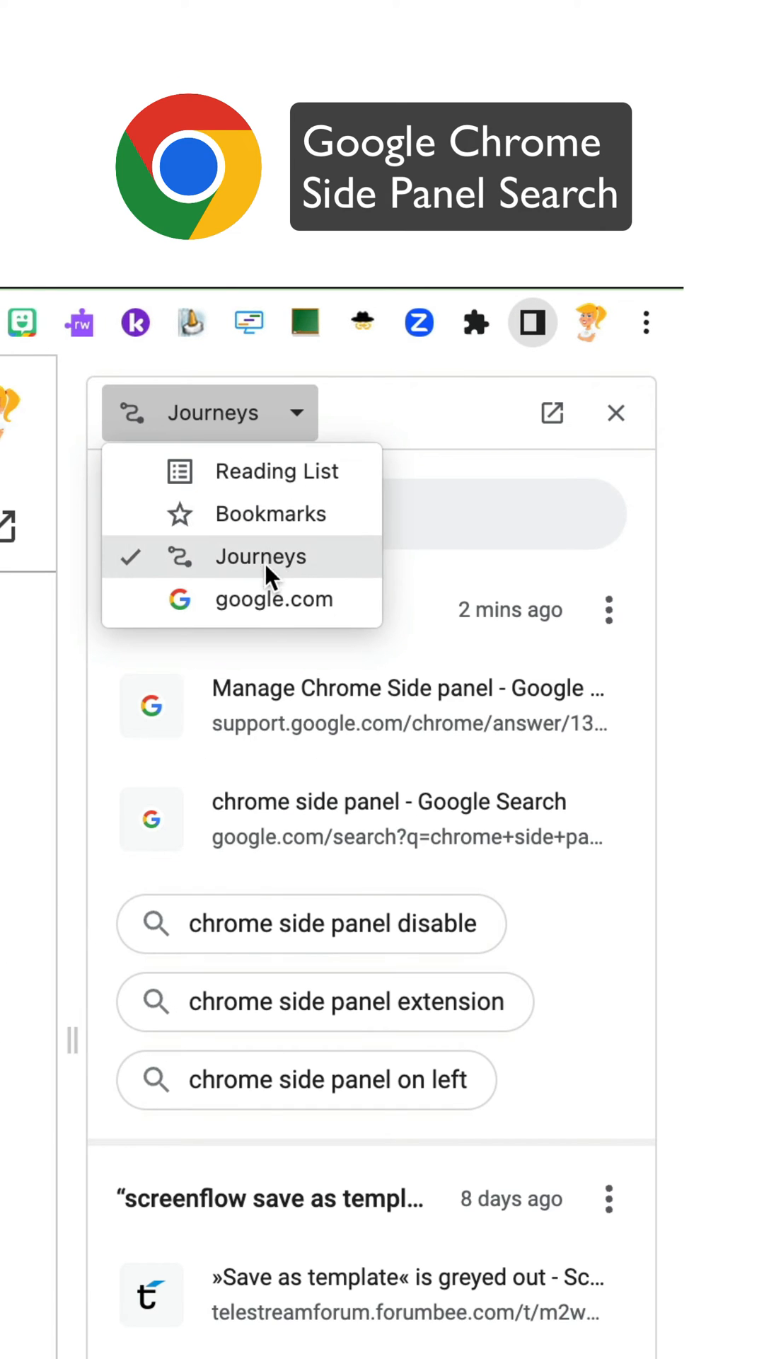
# Step: Switch the side panel from Journeys to google.com search results
pyautogui.click(273, 598)
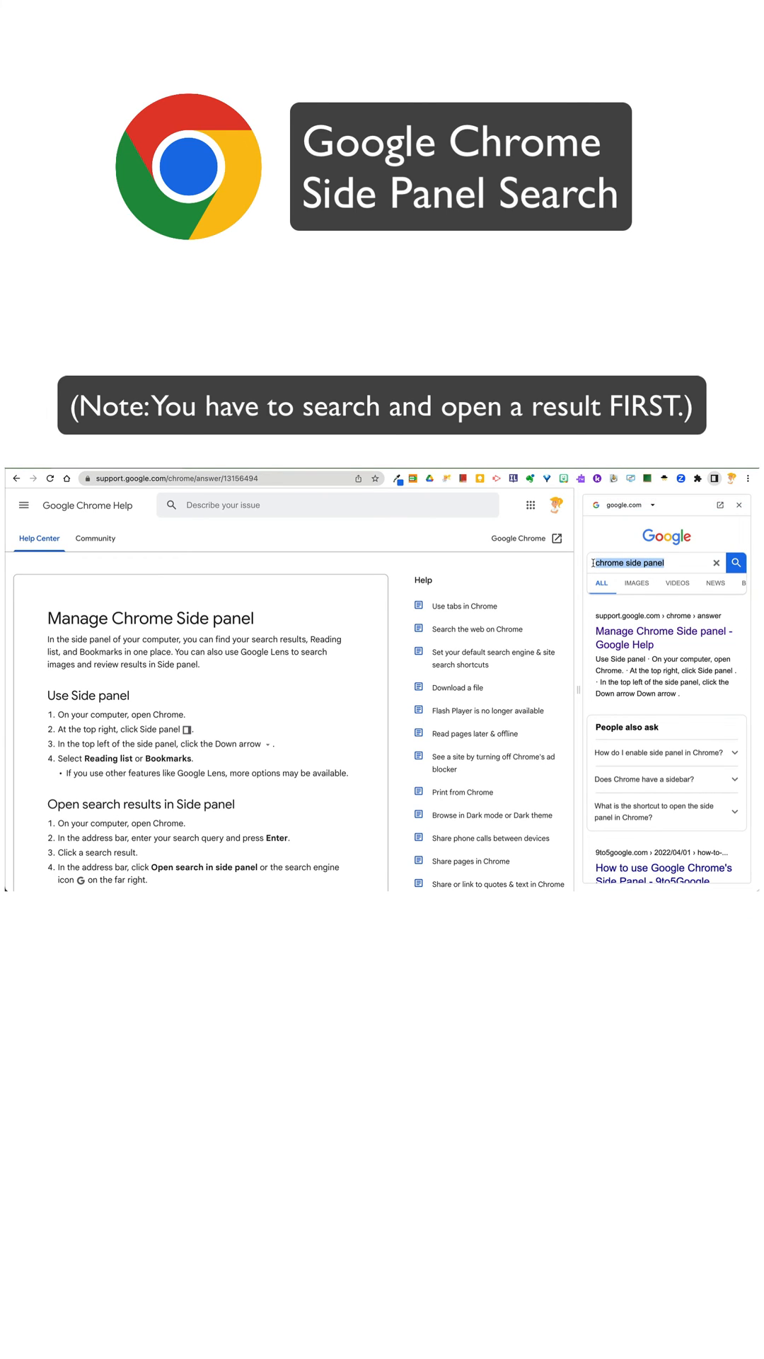
# Step: Search 'google support' in the side panel and scroll through its results
pyautogui.write('google support')
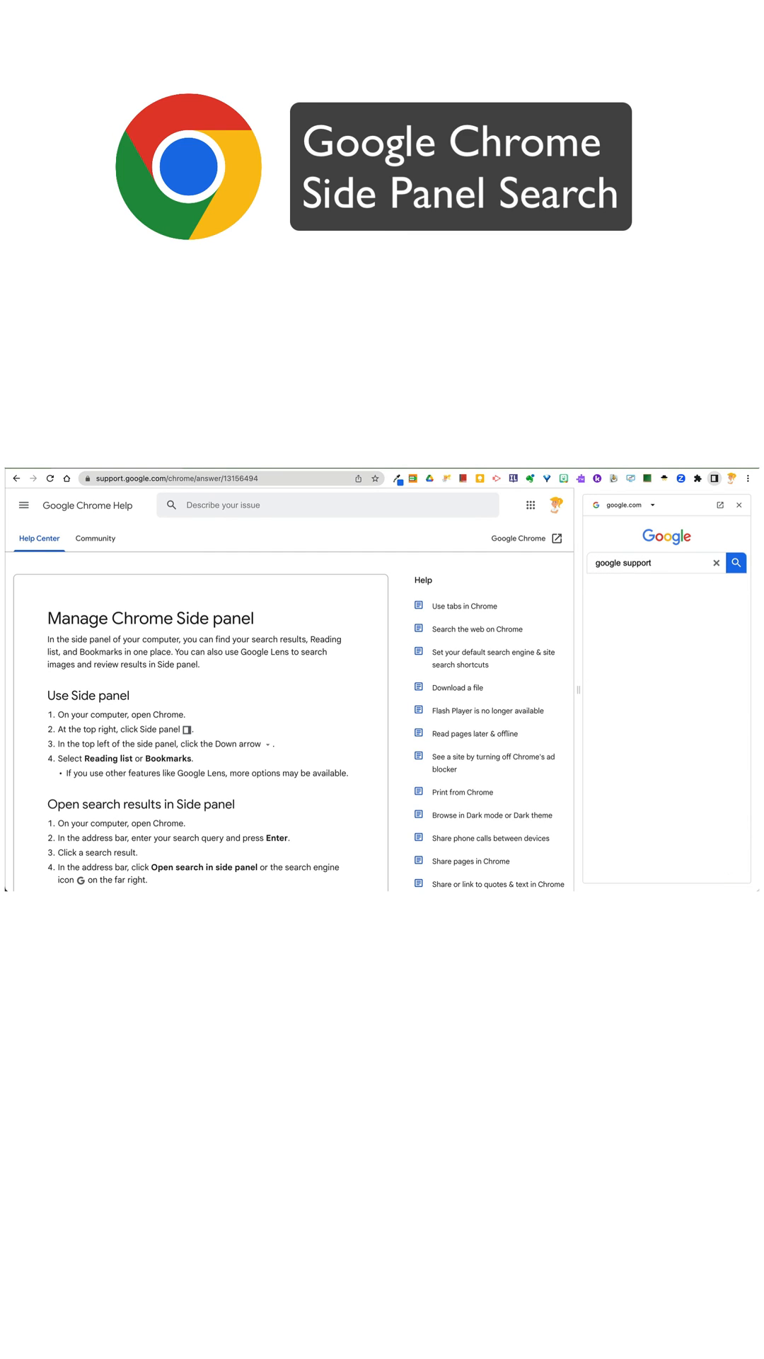
pyautogui.click(736, 563)
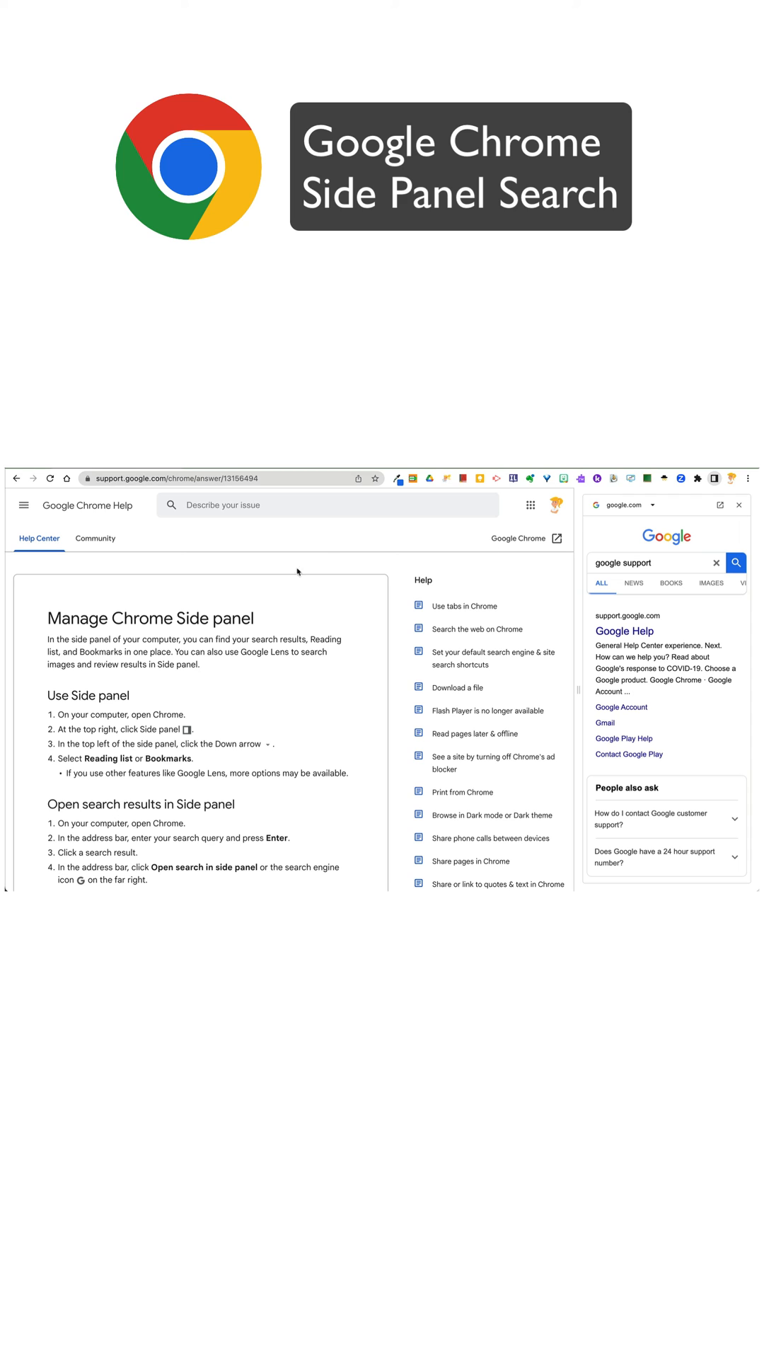
pyautogui.scroll(-3)
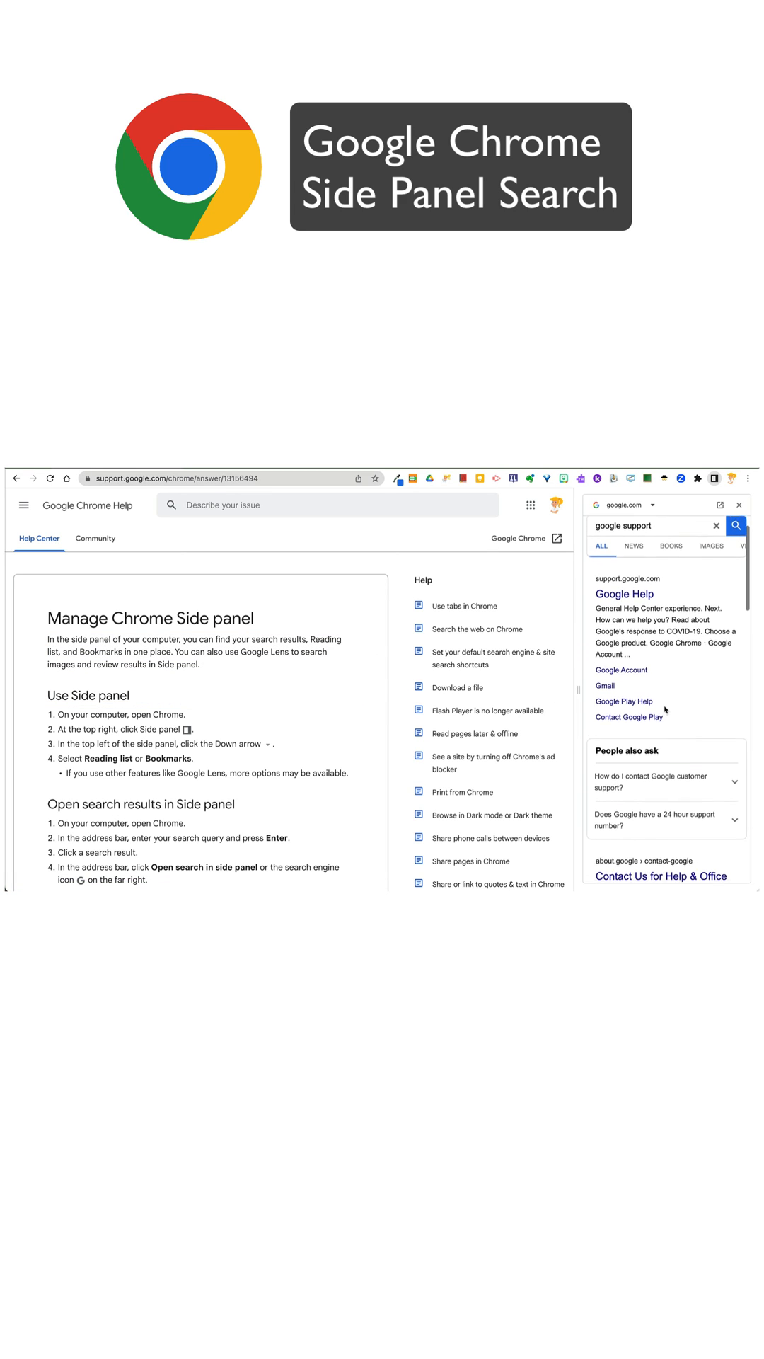
pyautogui.scroll(-3)
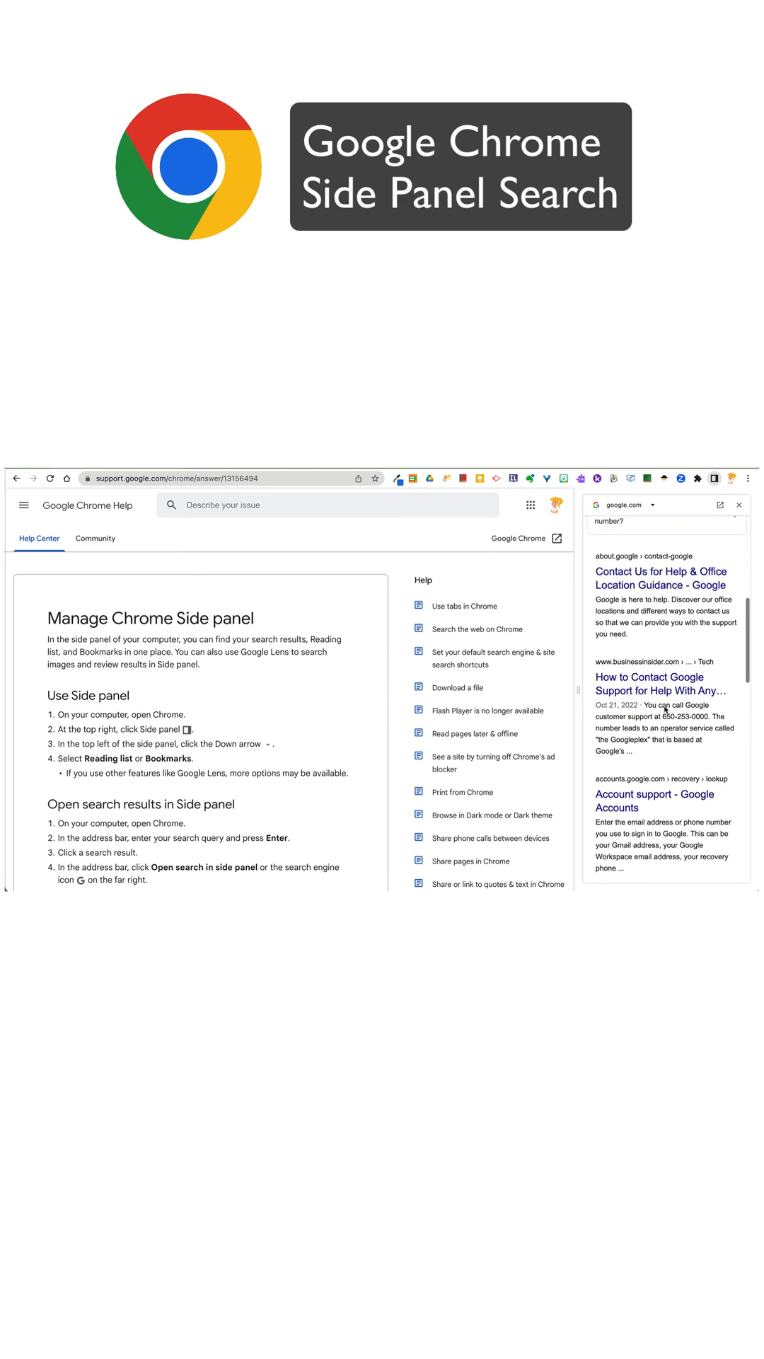
pyautogui.scroll(-3)
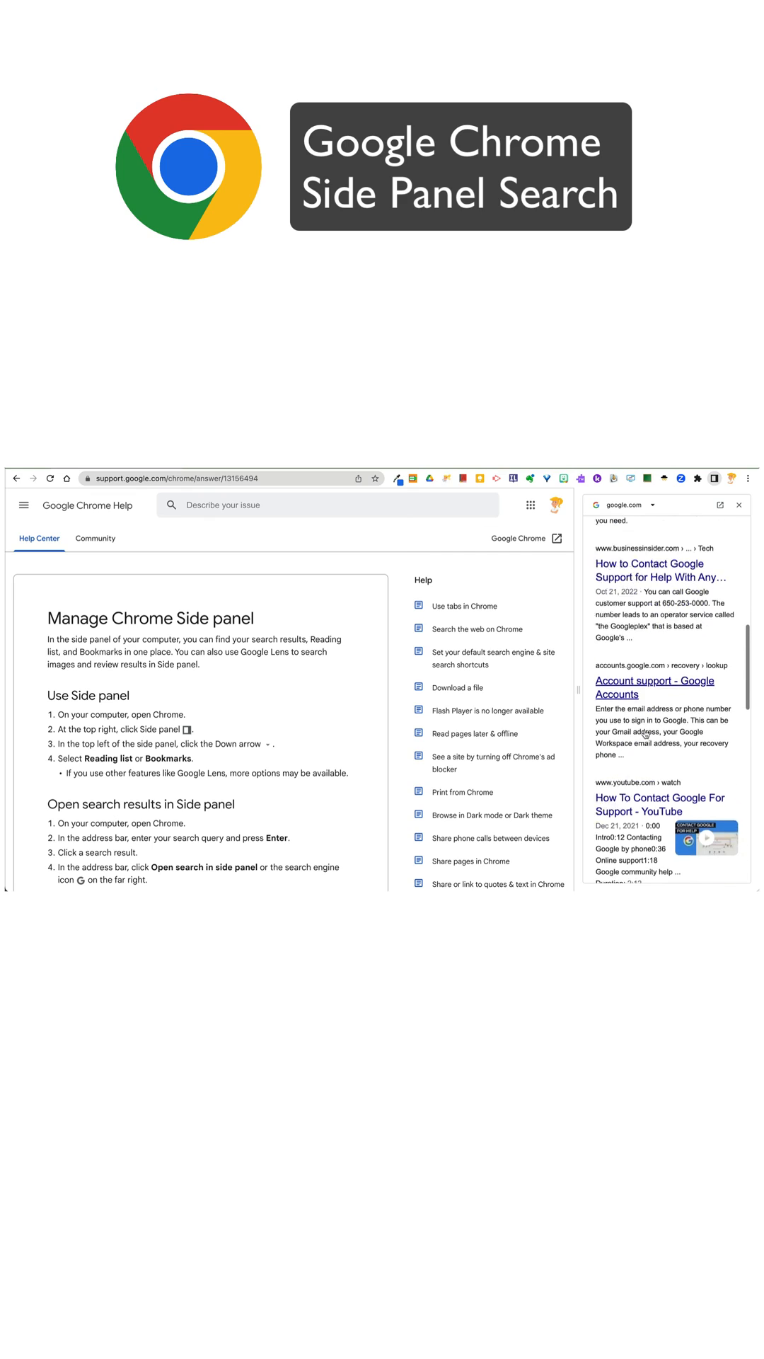